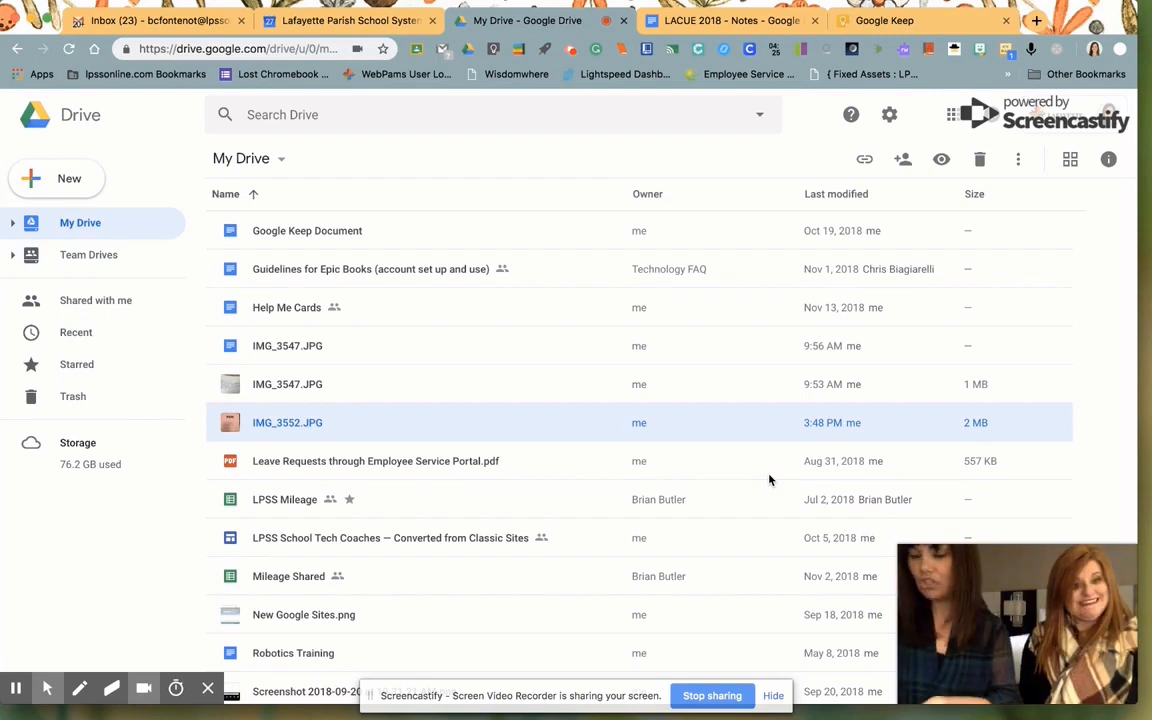
pyautogui.moveTo(600, 472)
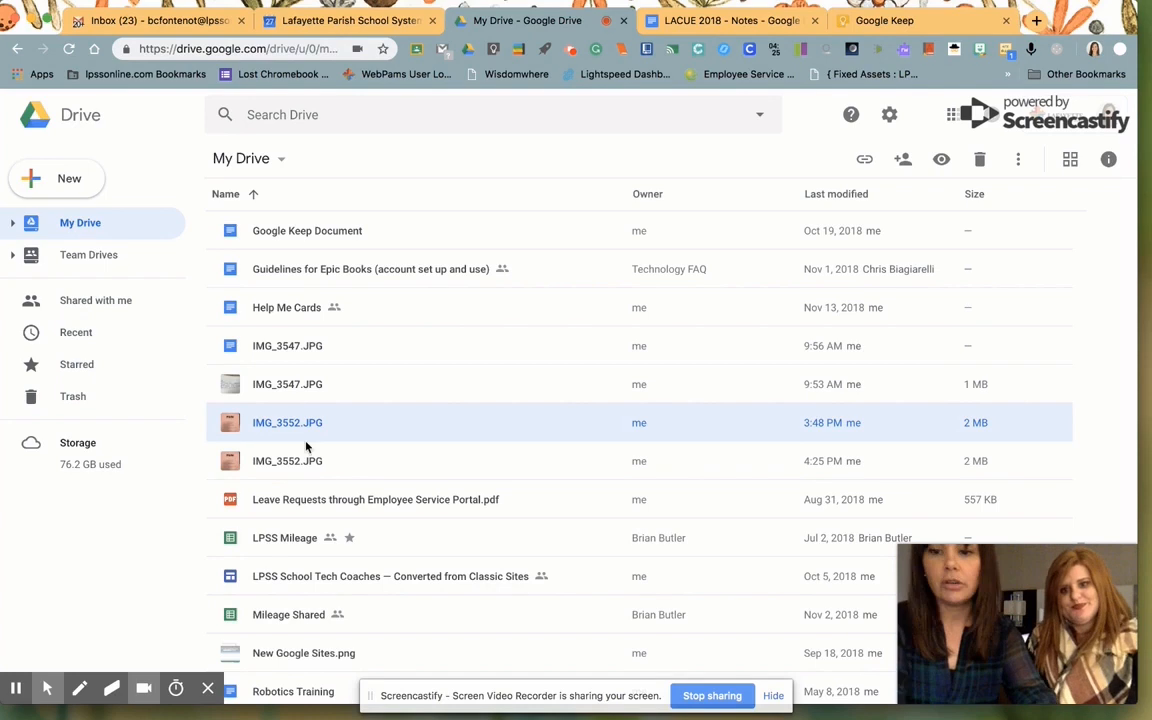
pyautogui.moveTo(290, 468)
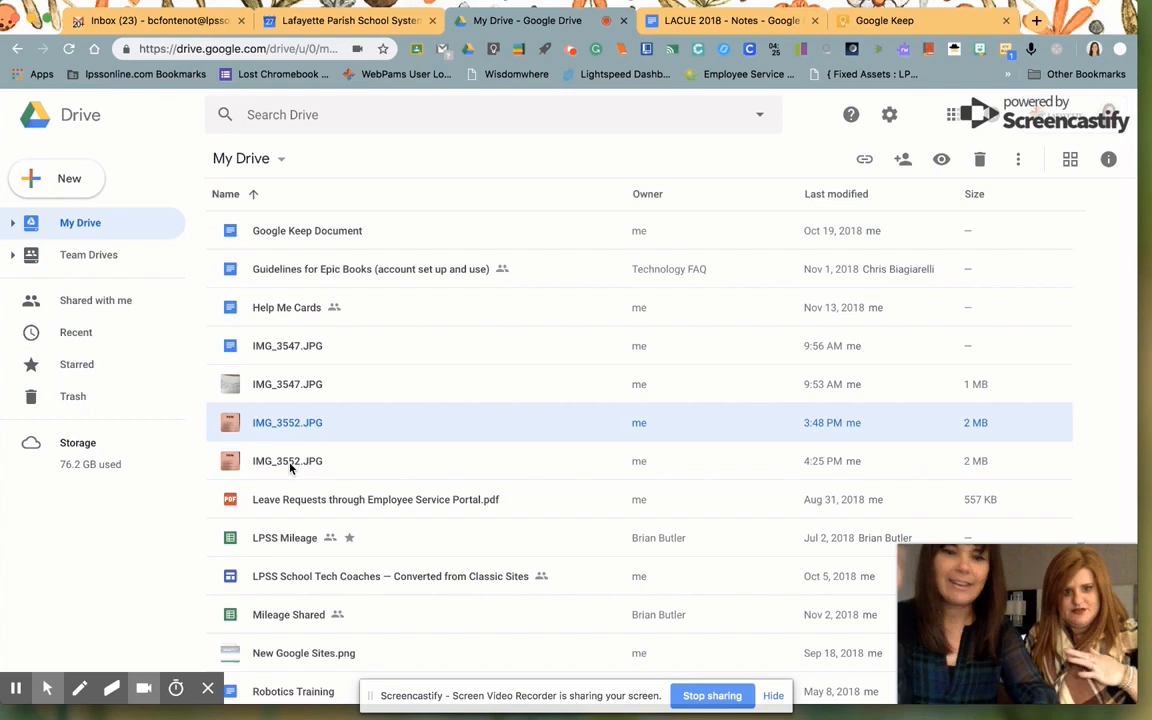
pyautogui.moveTo(290, 468)
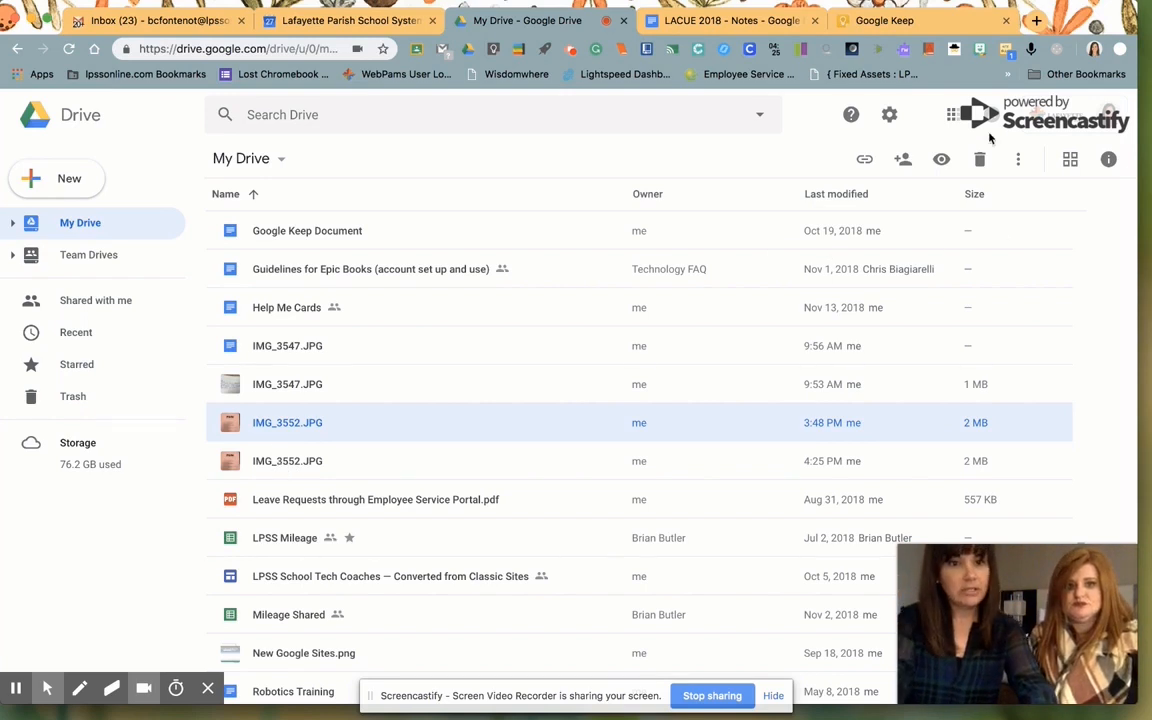
pyautogui.click(888, 114)
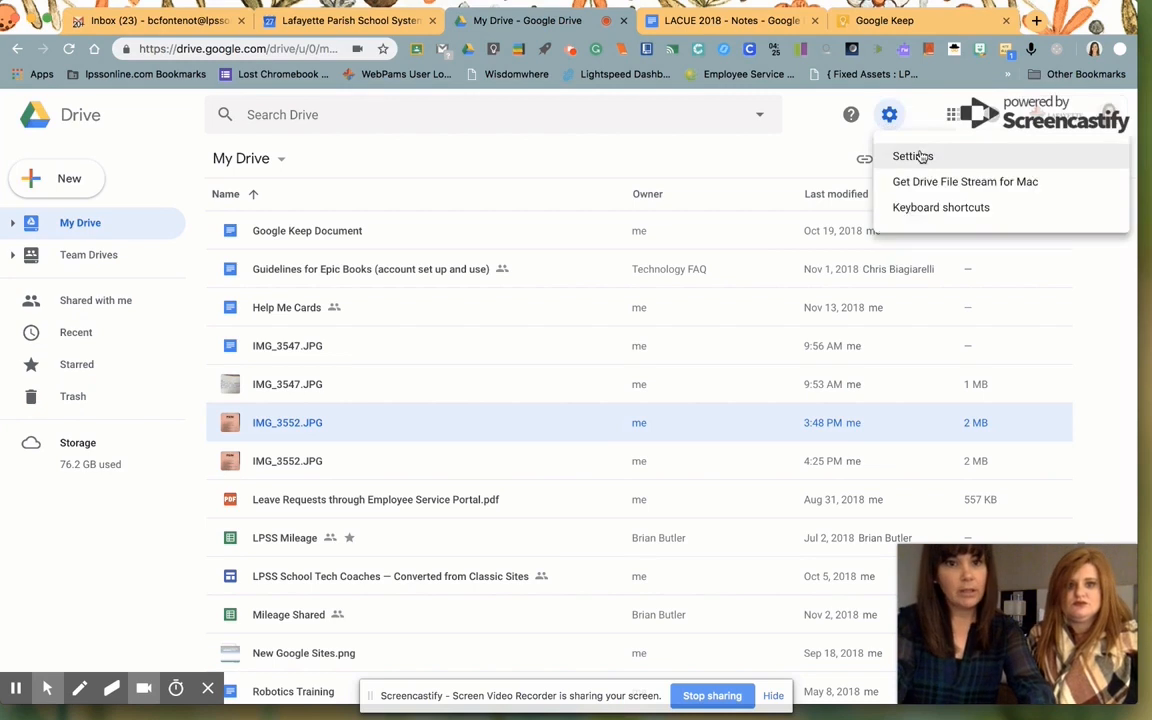
pyautogui.click(912, 156)
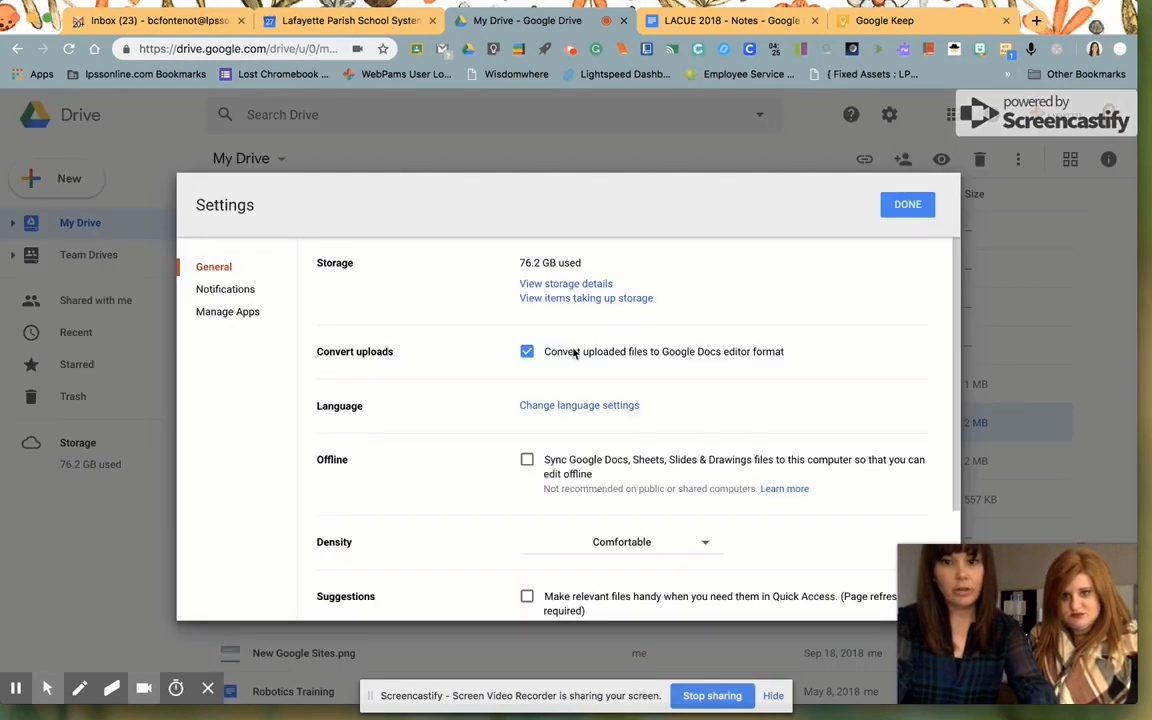
pyautogui.click(528, 352)
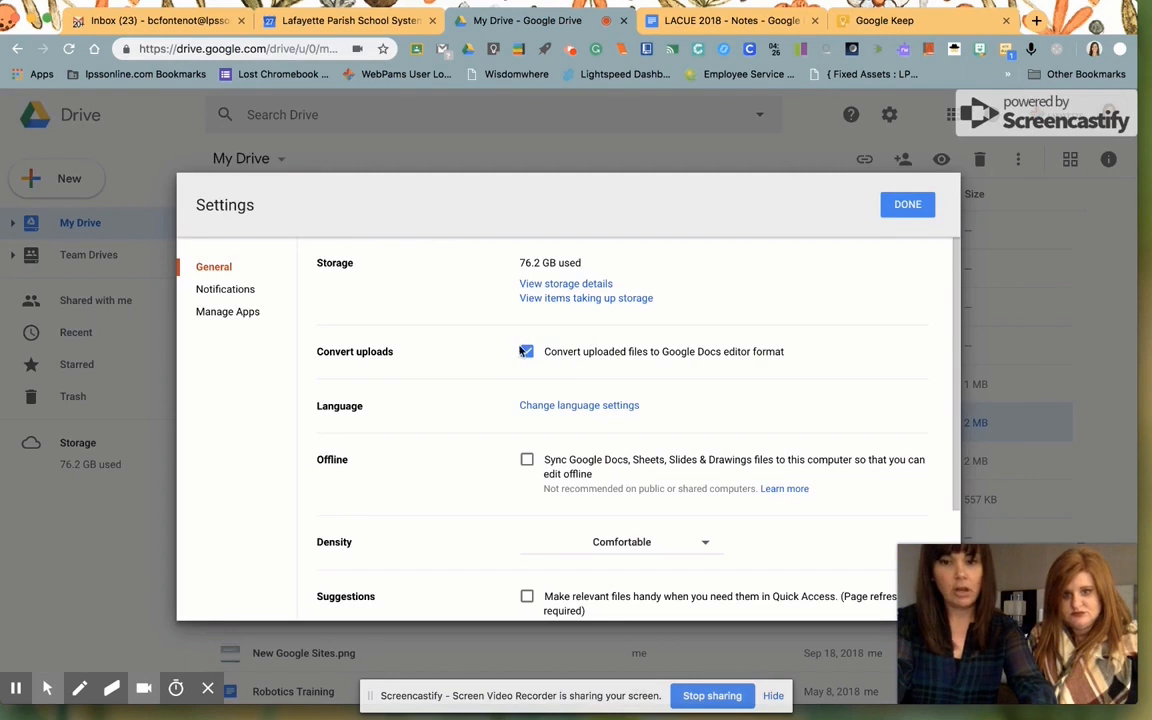
pyautogui.click(528, 352)
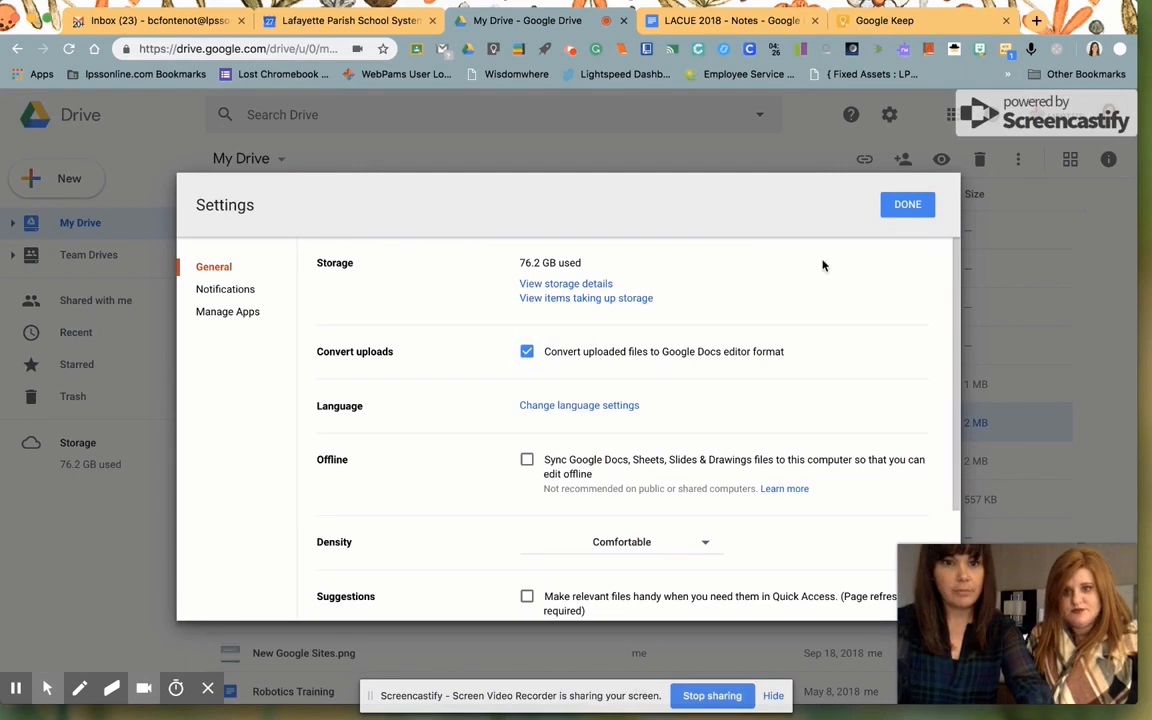
pyautogui.click(906, 204)
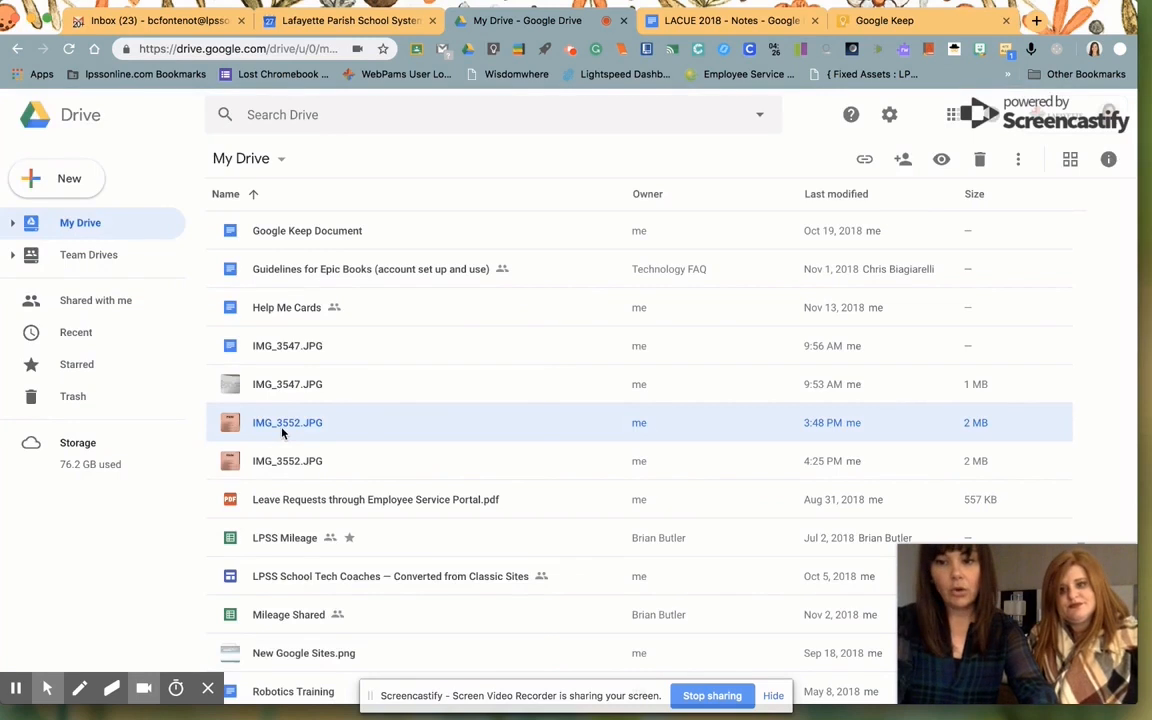
# - Send IMG_3552.JPG to Google Docs via its Open with menu
pyautogui.rightClick(288, 422)
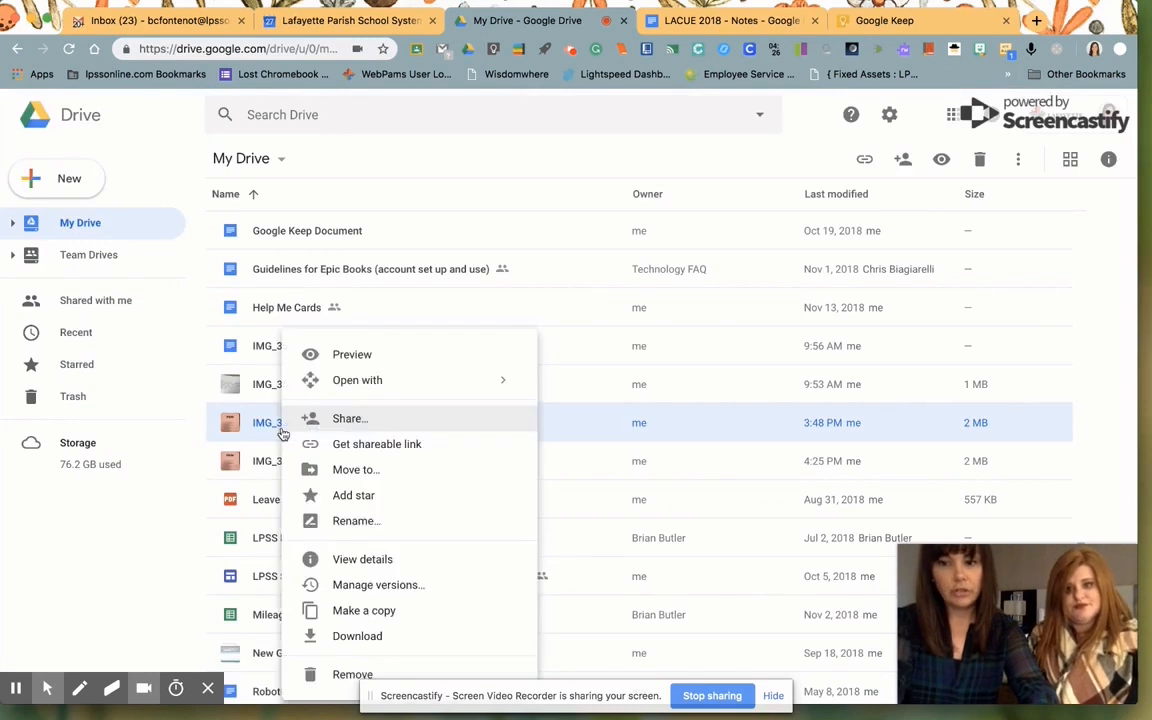
pyautogui.moveTo(356, 380)
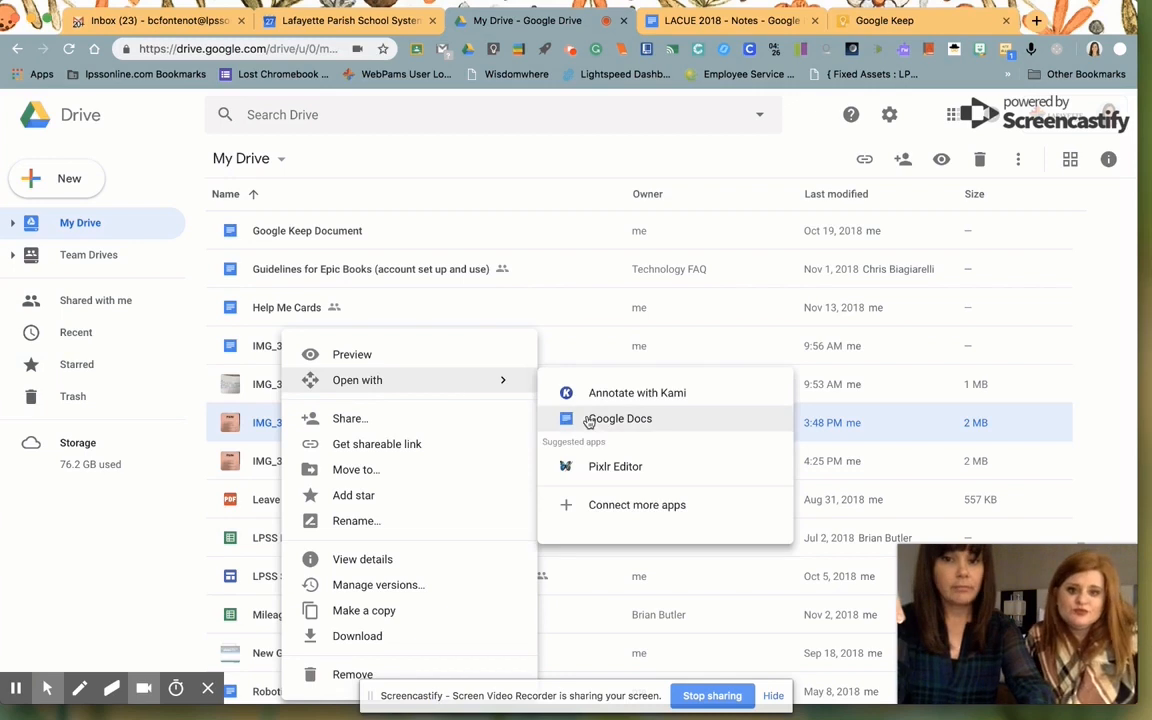
pyautogui.click(618, 418)
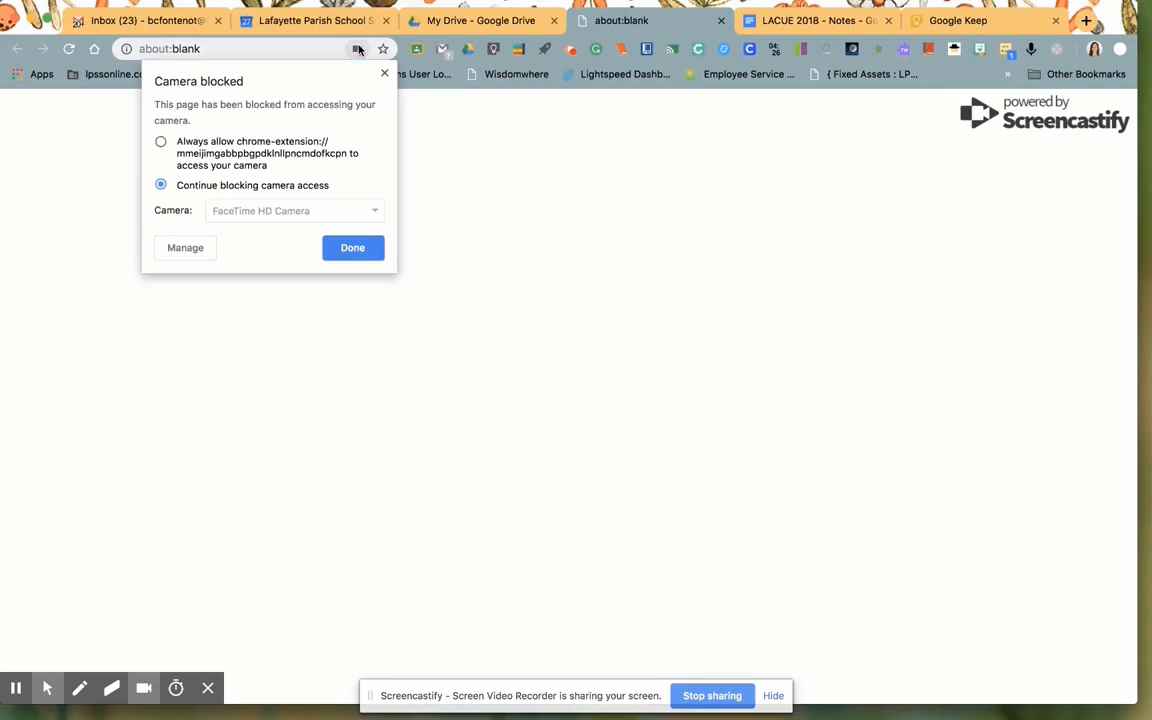
# - Choose 'Always allow chrome-extension' camera access and confirm with Done
pyautogui.click(160, 140)
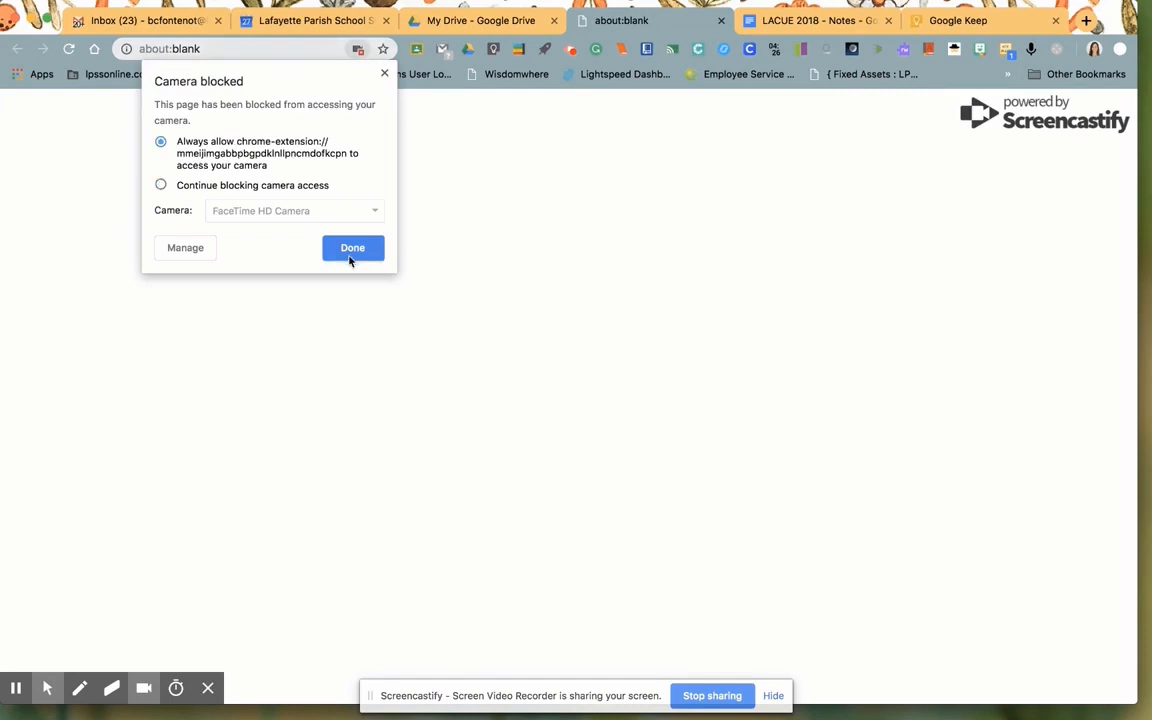
pyautogui.click(352, 248)
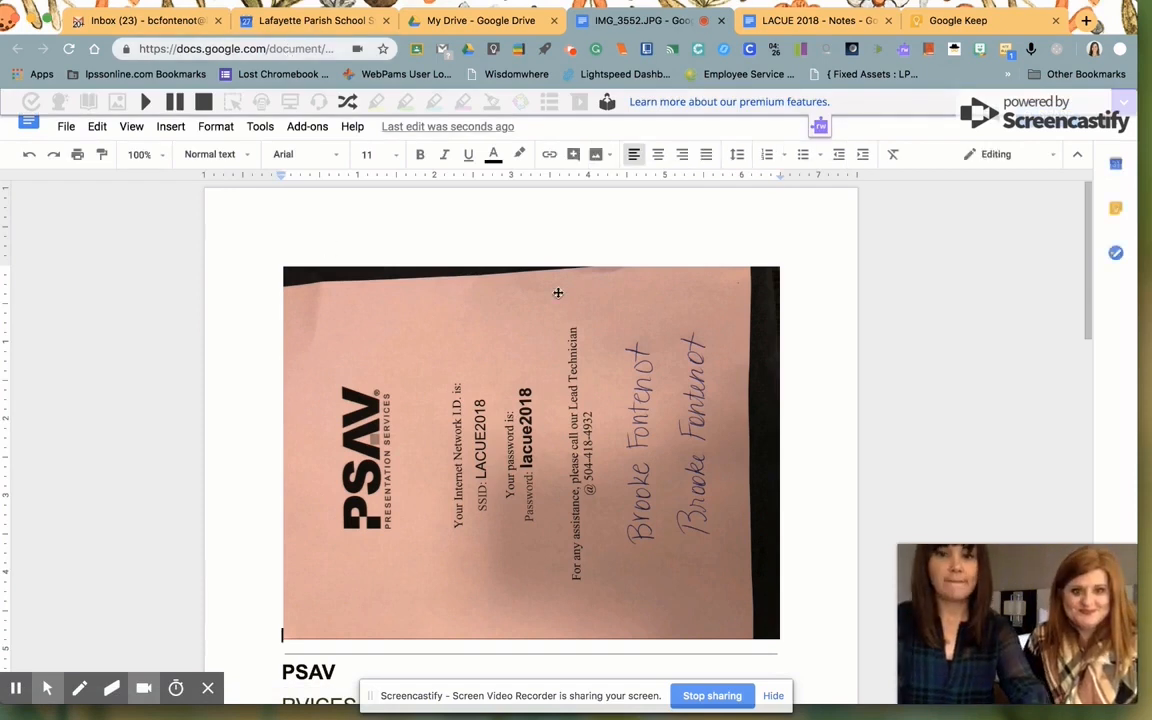
# - Scroll past the notes photo to the extracted text and select the SSID value LACUE2018
pyautogui.scroll(-3)
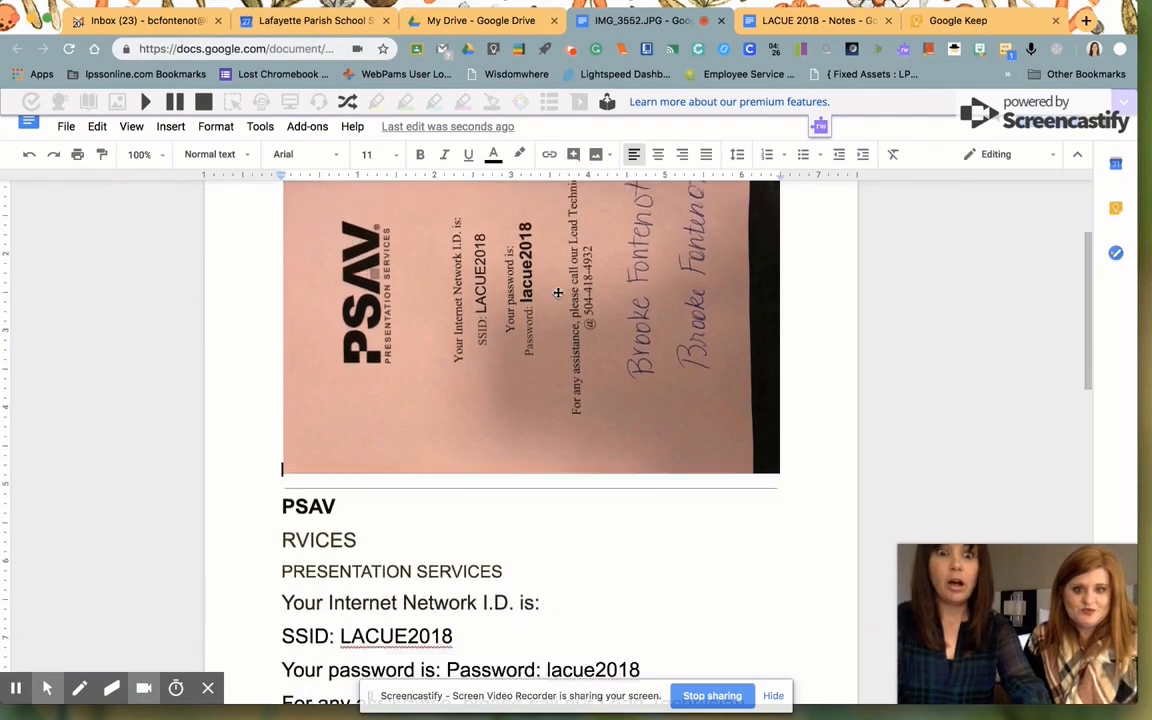
pyautogui.scroll(-3)
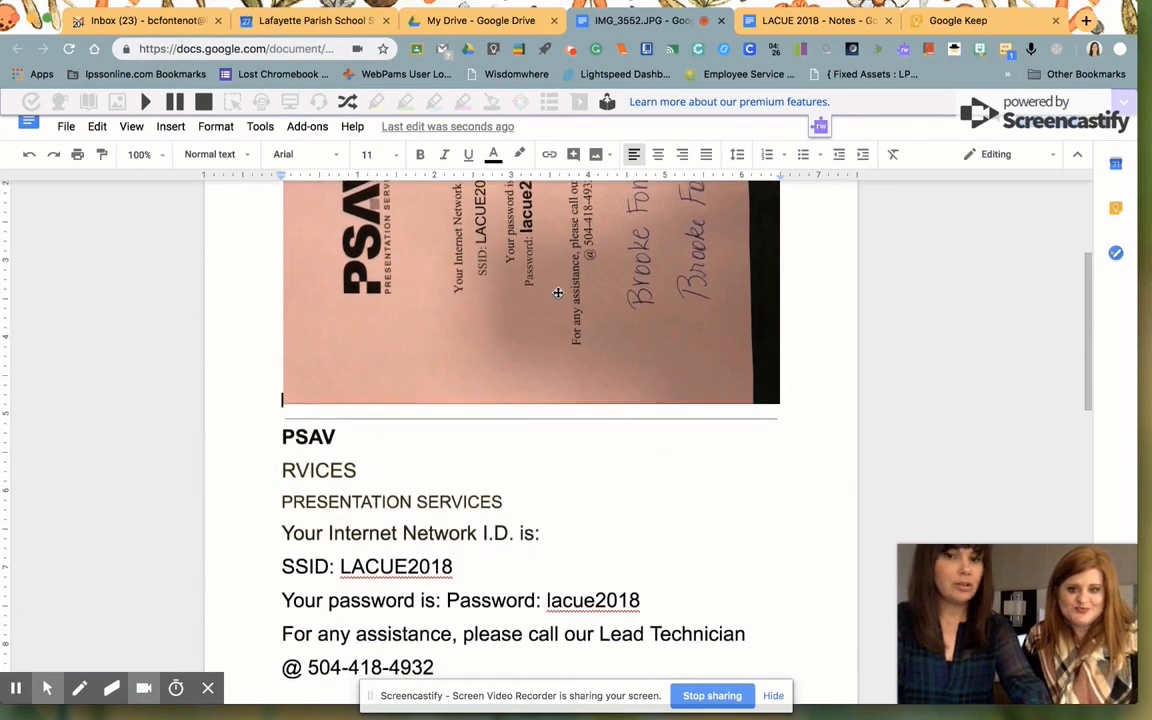
pyautogui.scroll(-3)
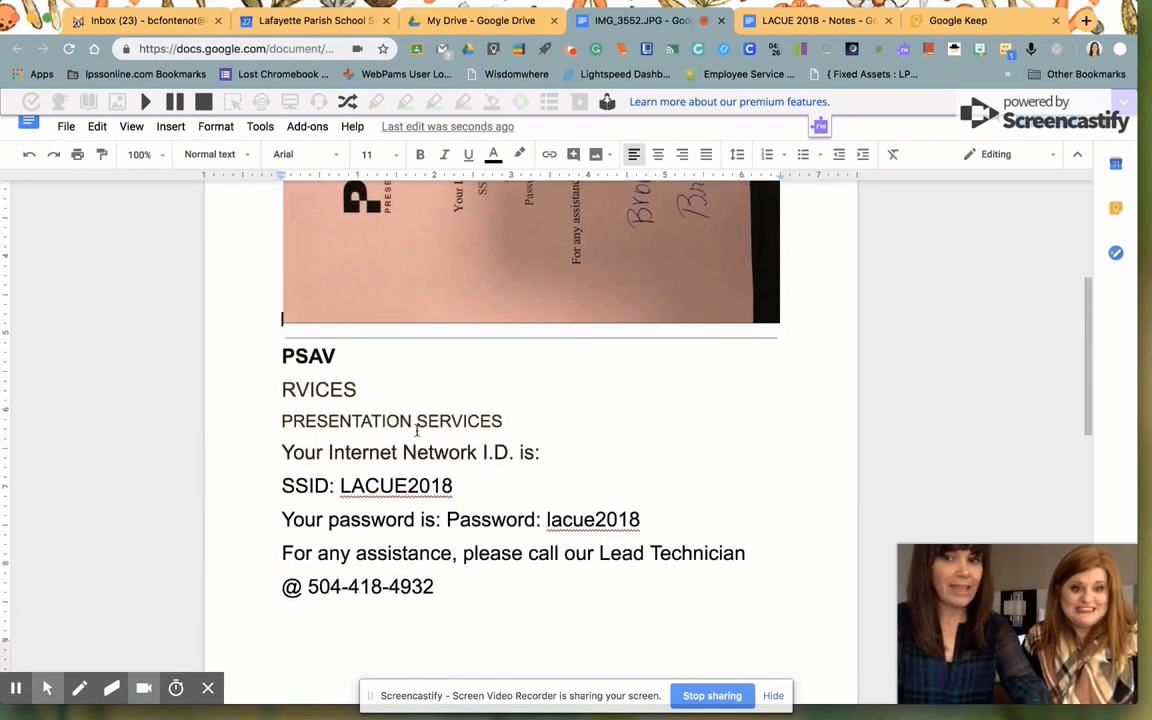
pyautogui.doubleClick(460, 420)
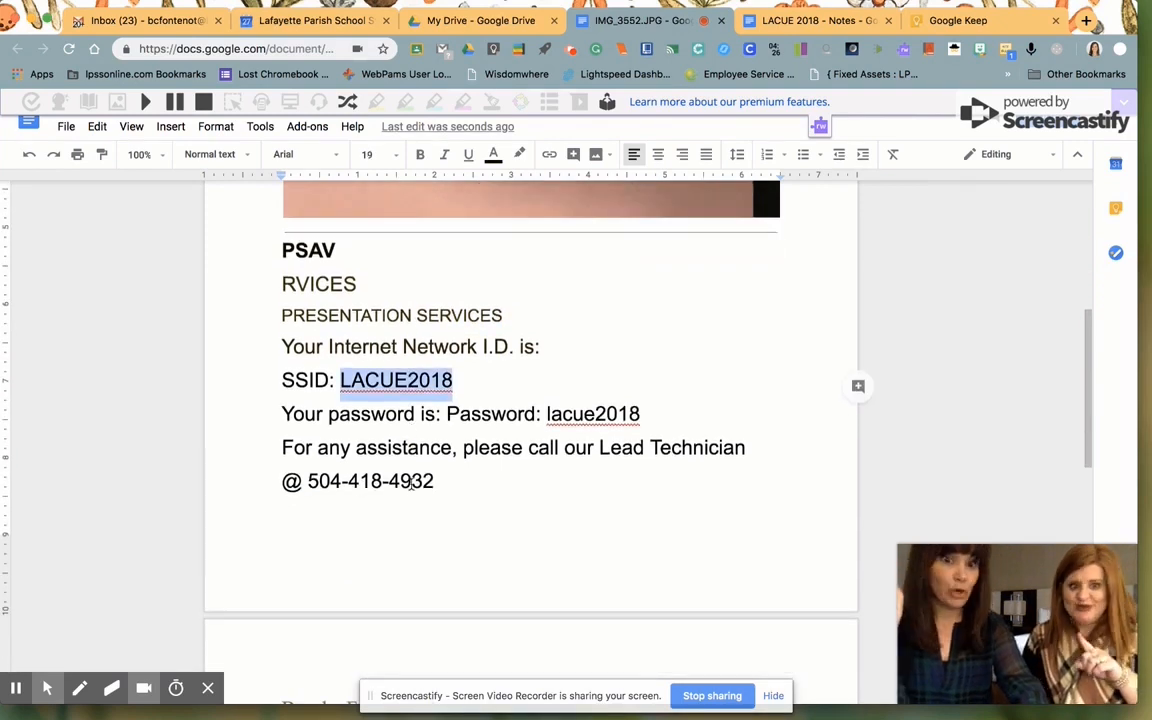
pyautogui.scroll(-3)
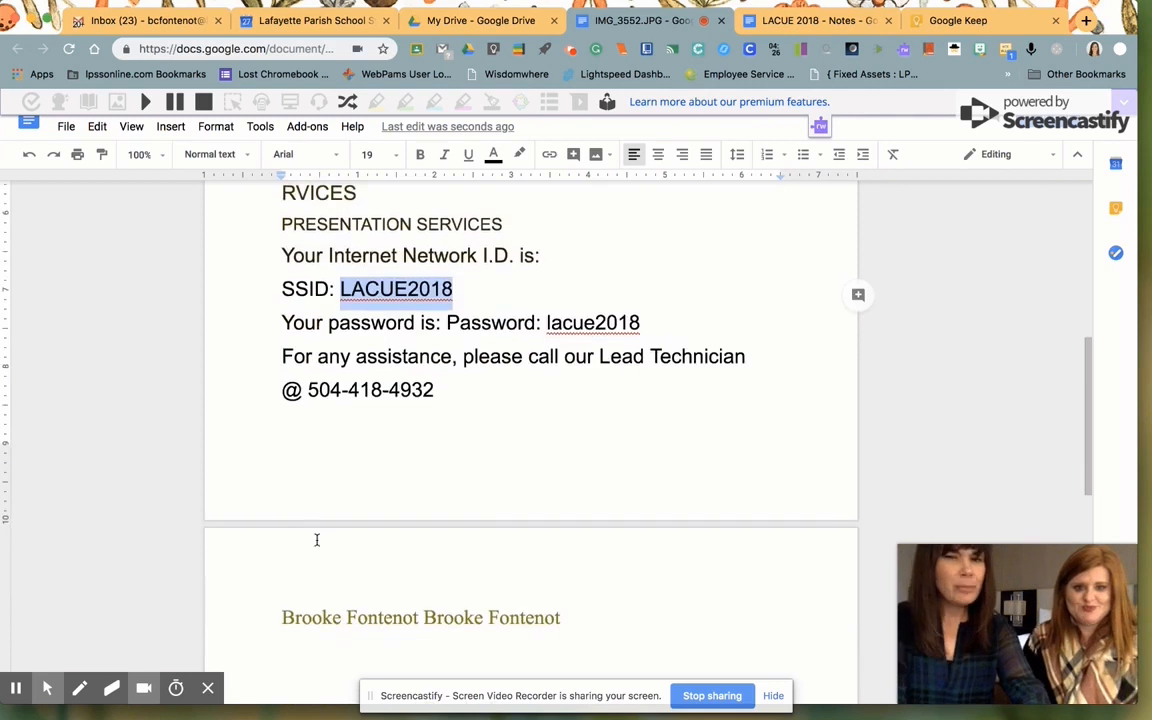
pyautogui.scroll(-3)
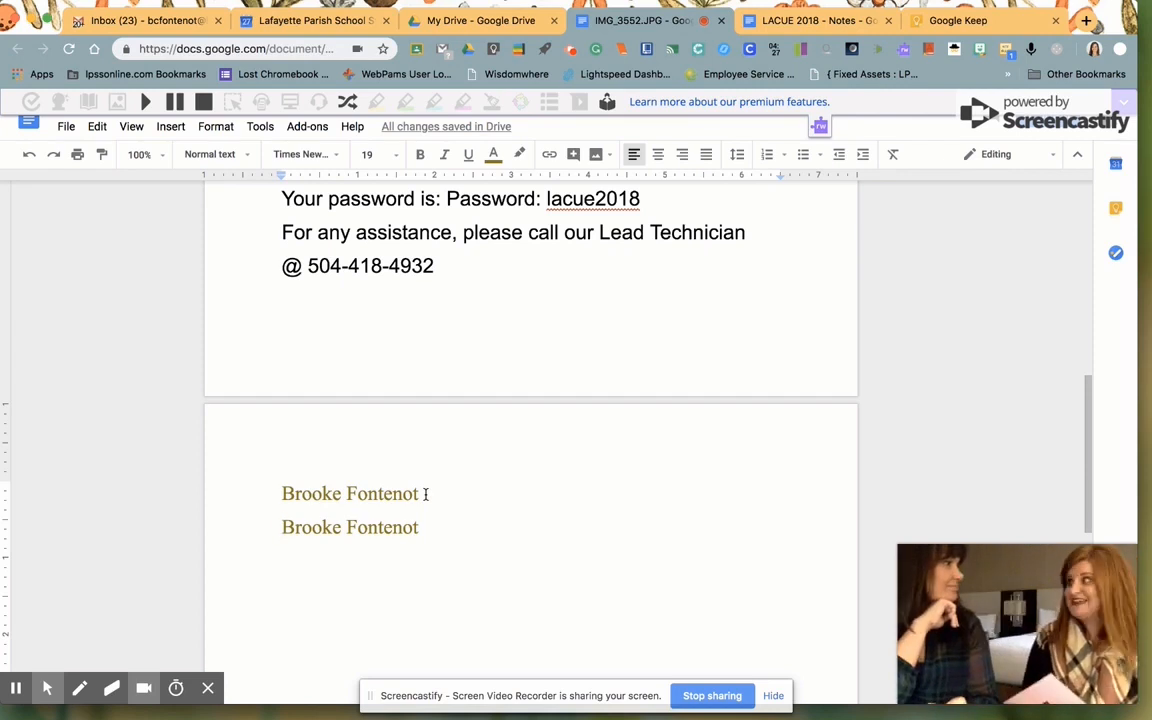
pyautogui.moveTo(176, 436)
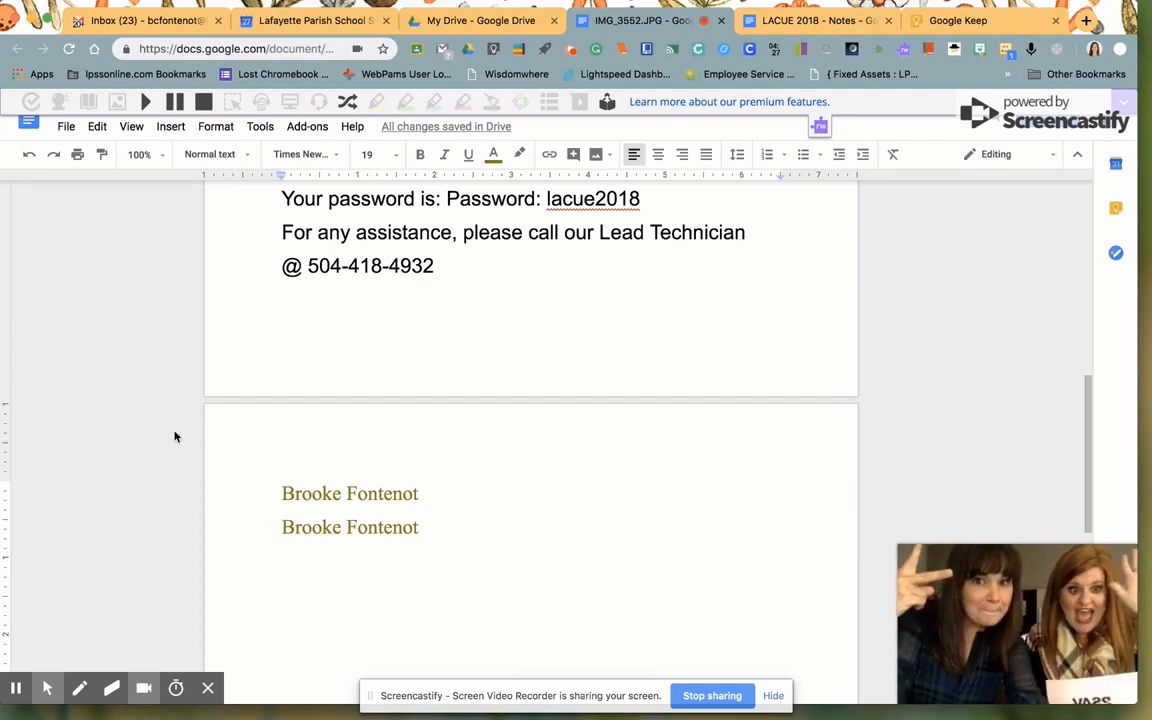